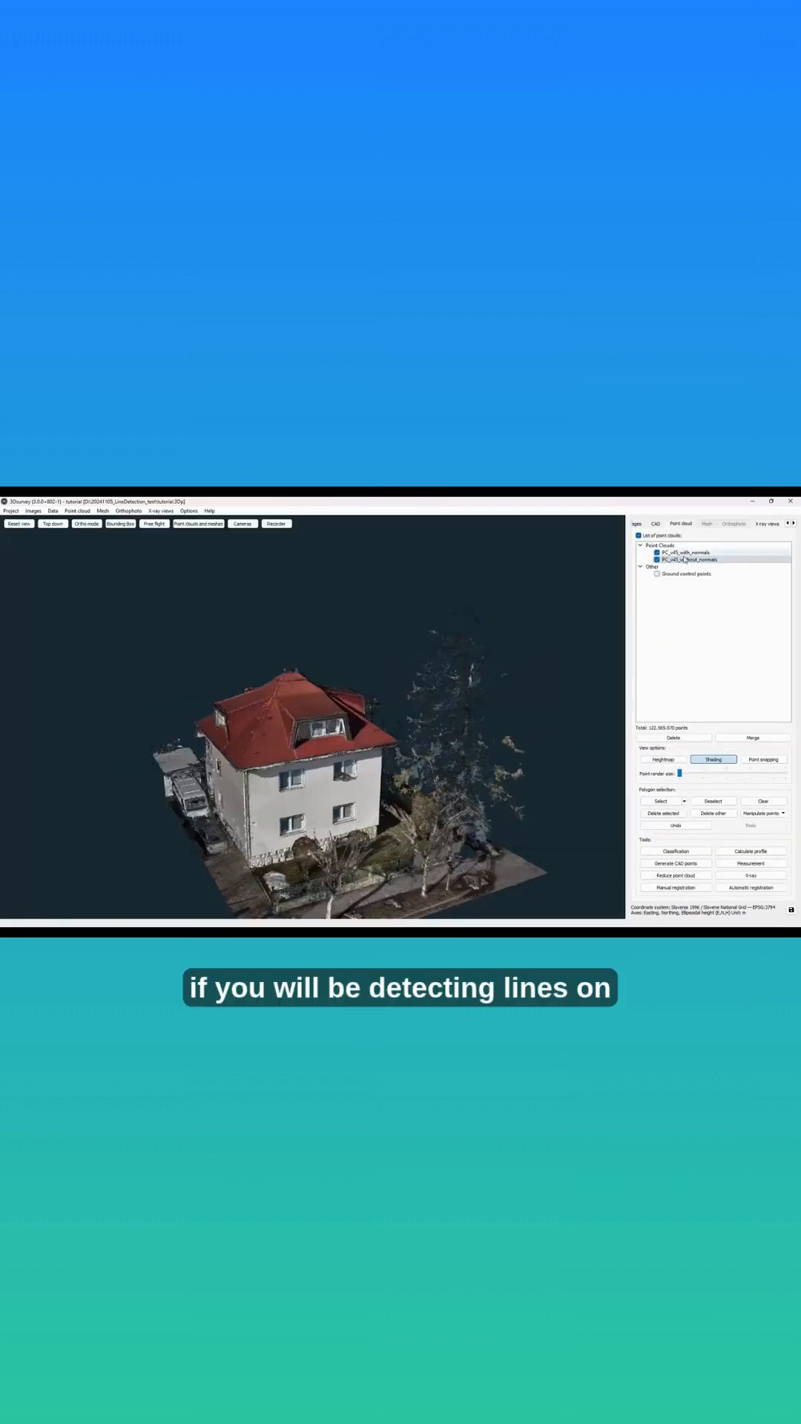
Calculate new top, front and right X-ray views from the house point cloud with normals.
right_click(677, 558)
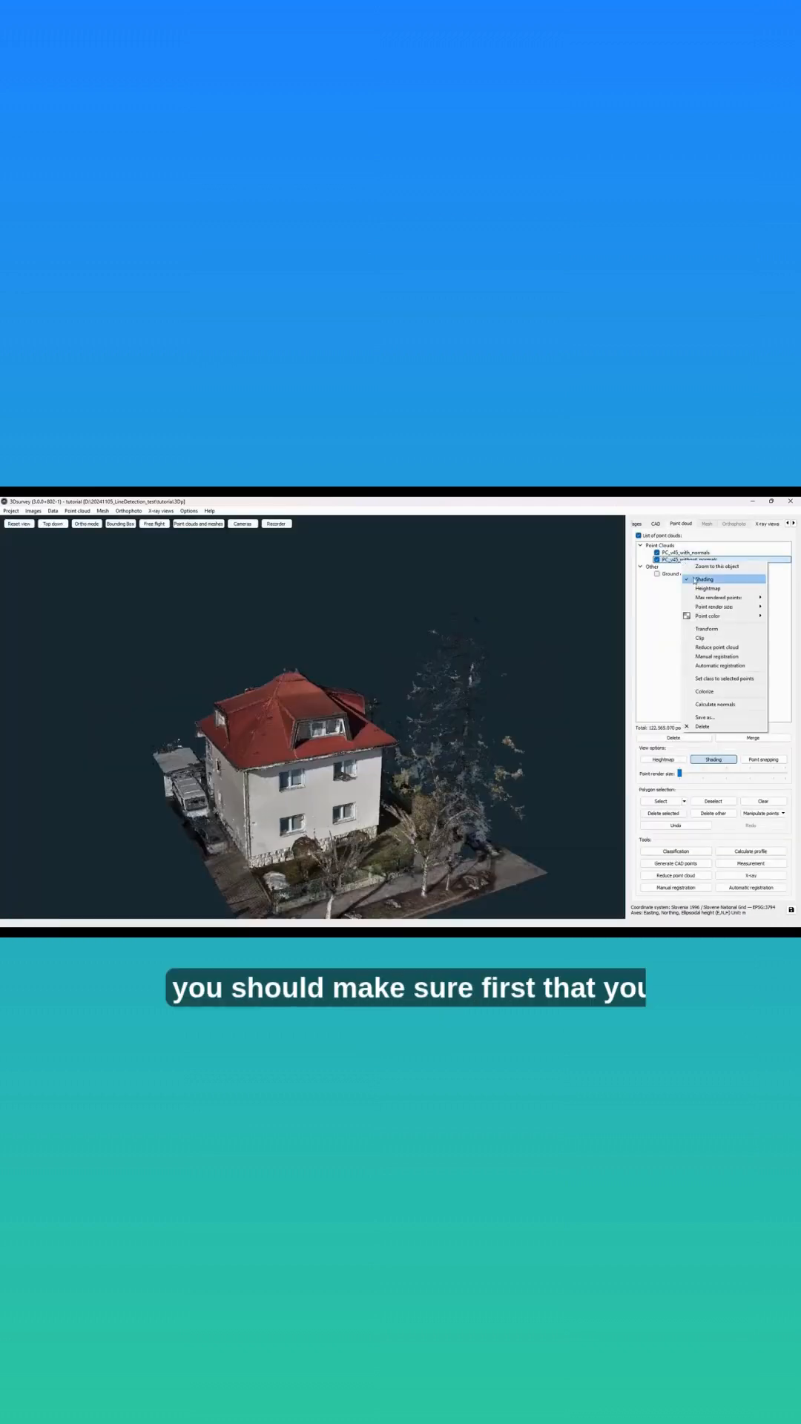
left_click(718, 704)
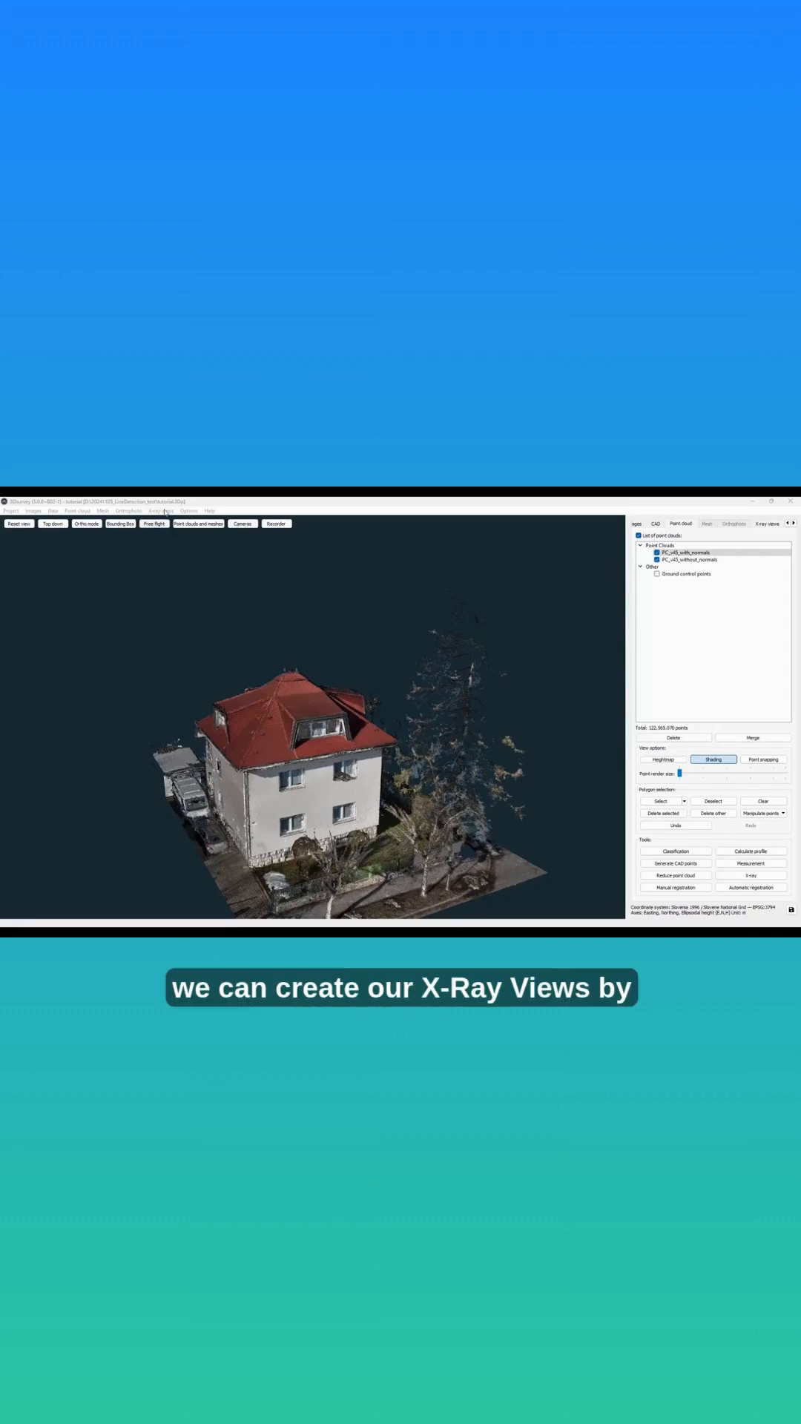
left_click(160, 510)
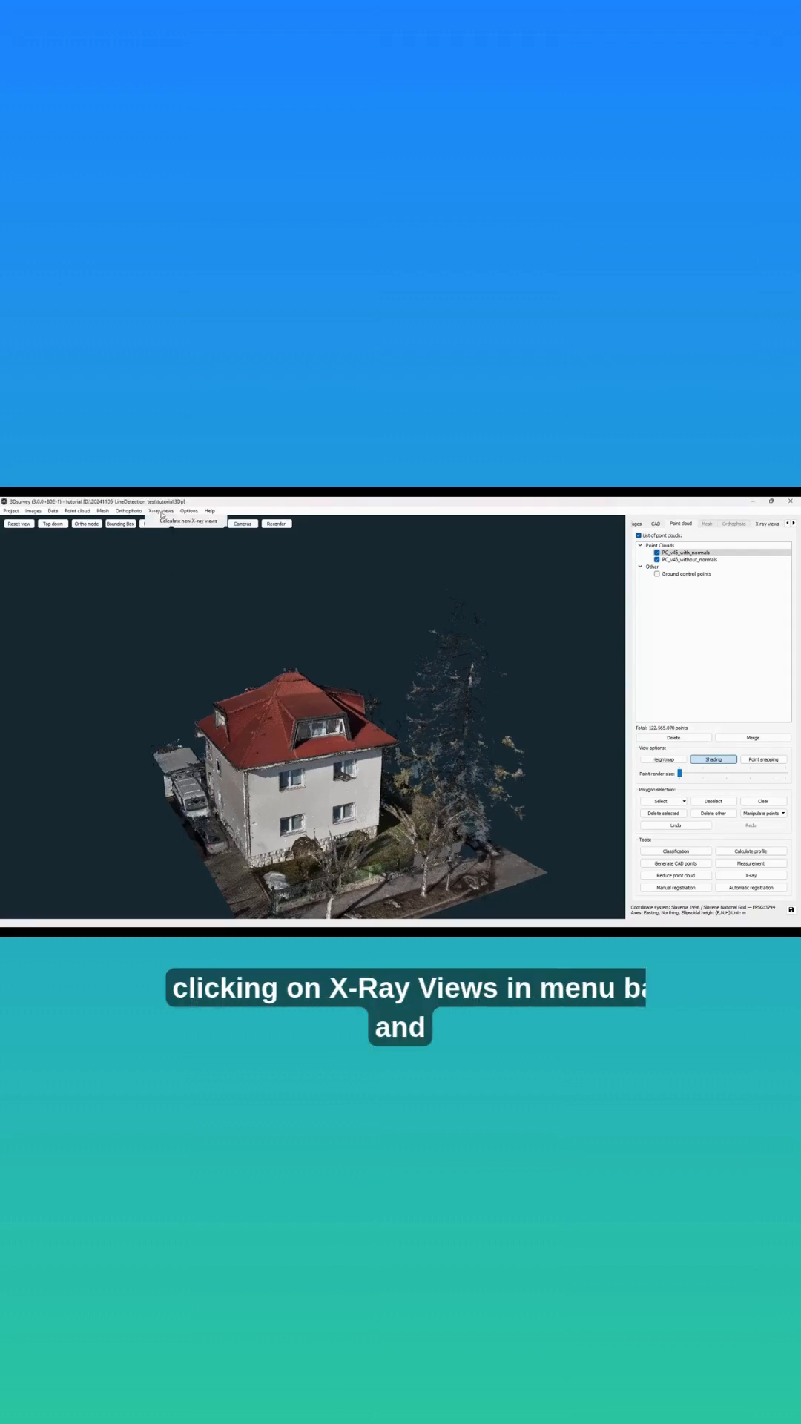
left_click(185, 522)
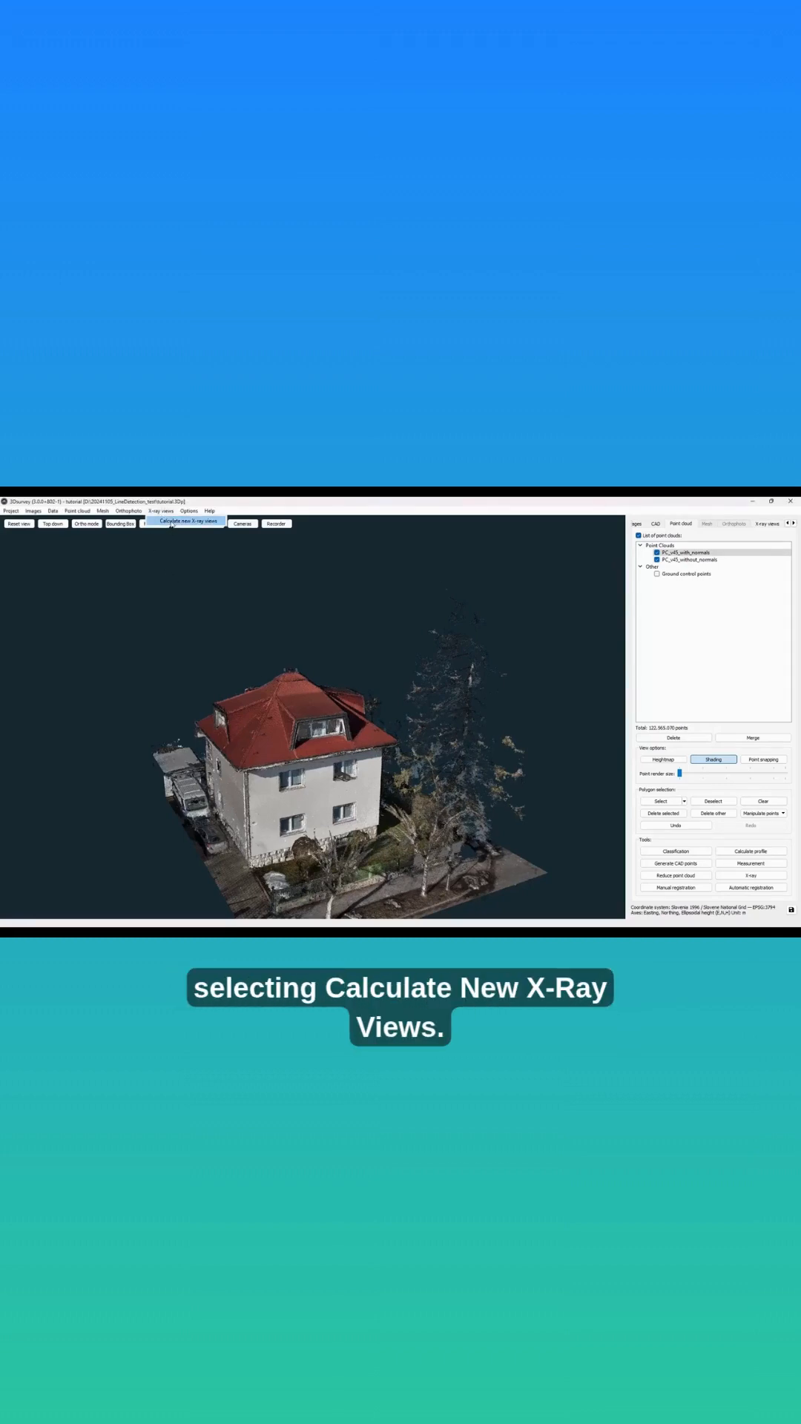
left_click(183, 523)
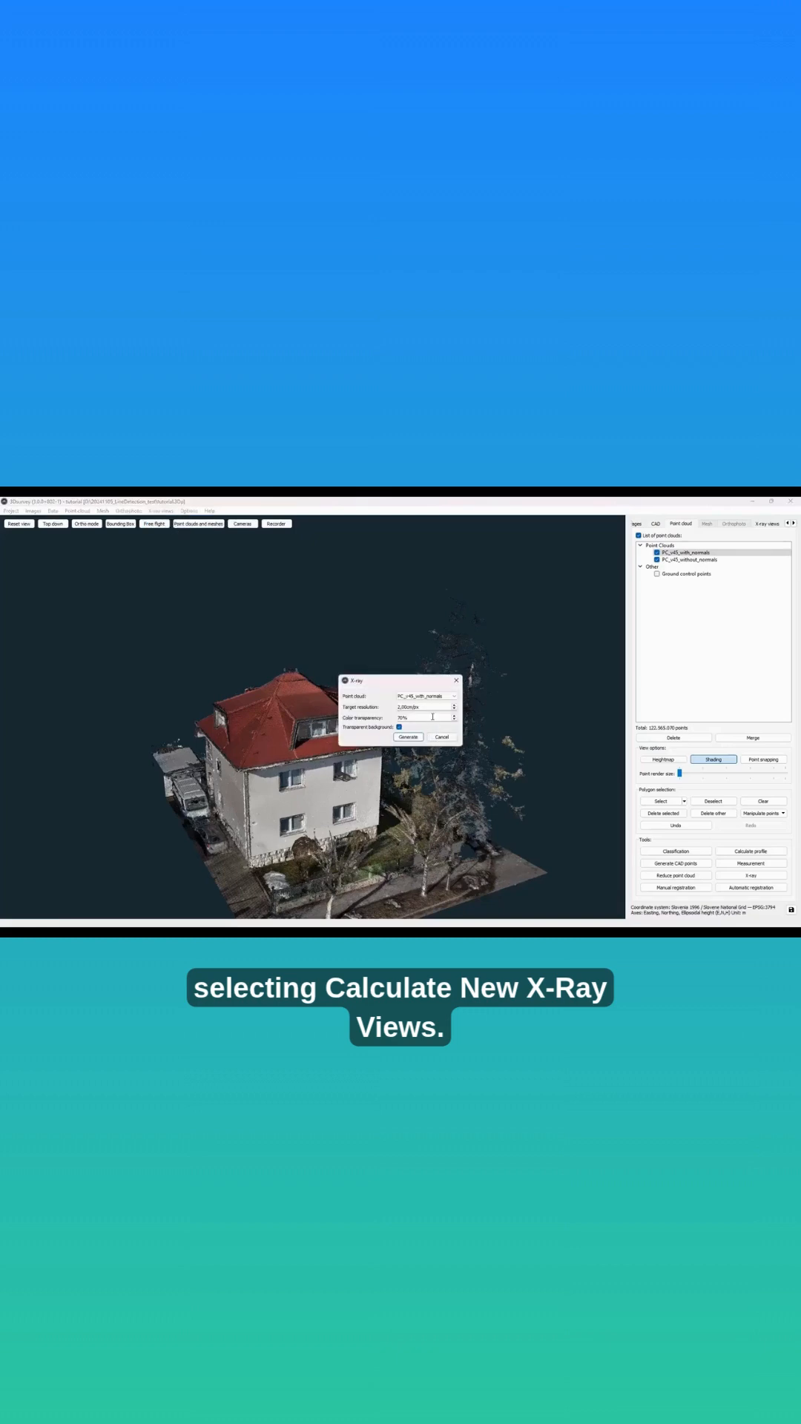
left_click(408, 737)
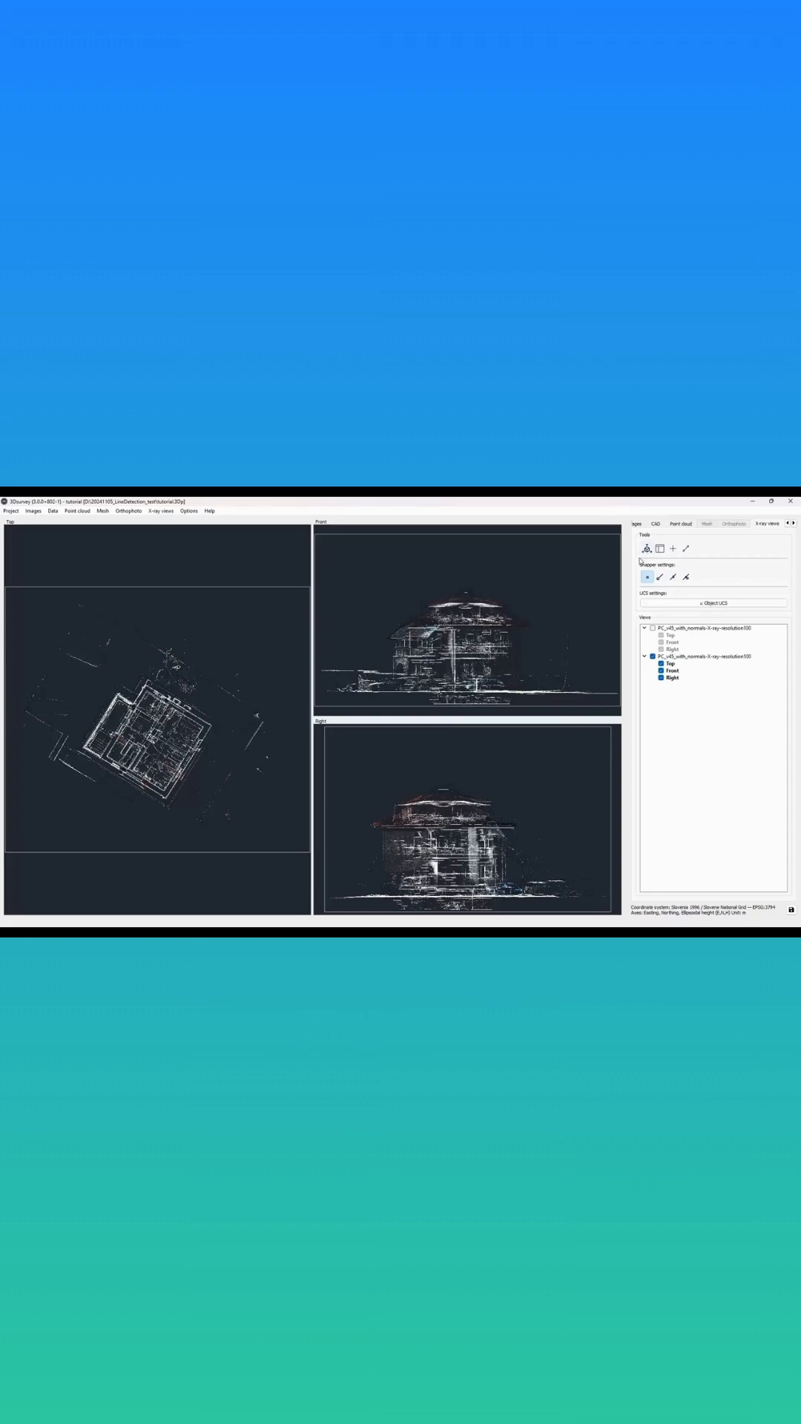
Align the model to a wall line traced in the Top X-ray view.
left_click(646, 549)
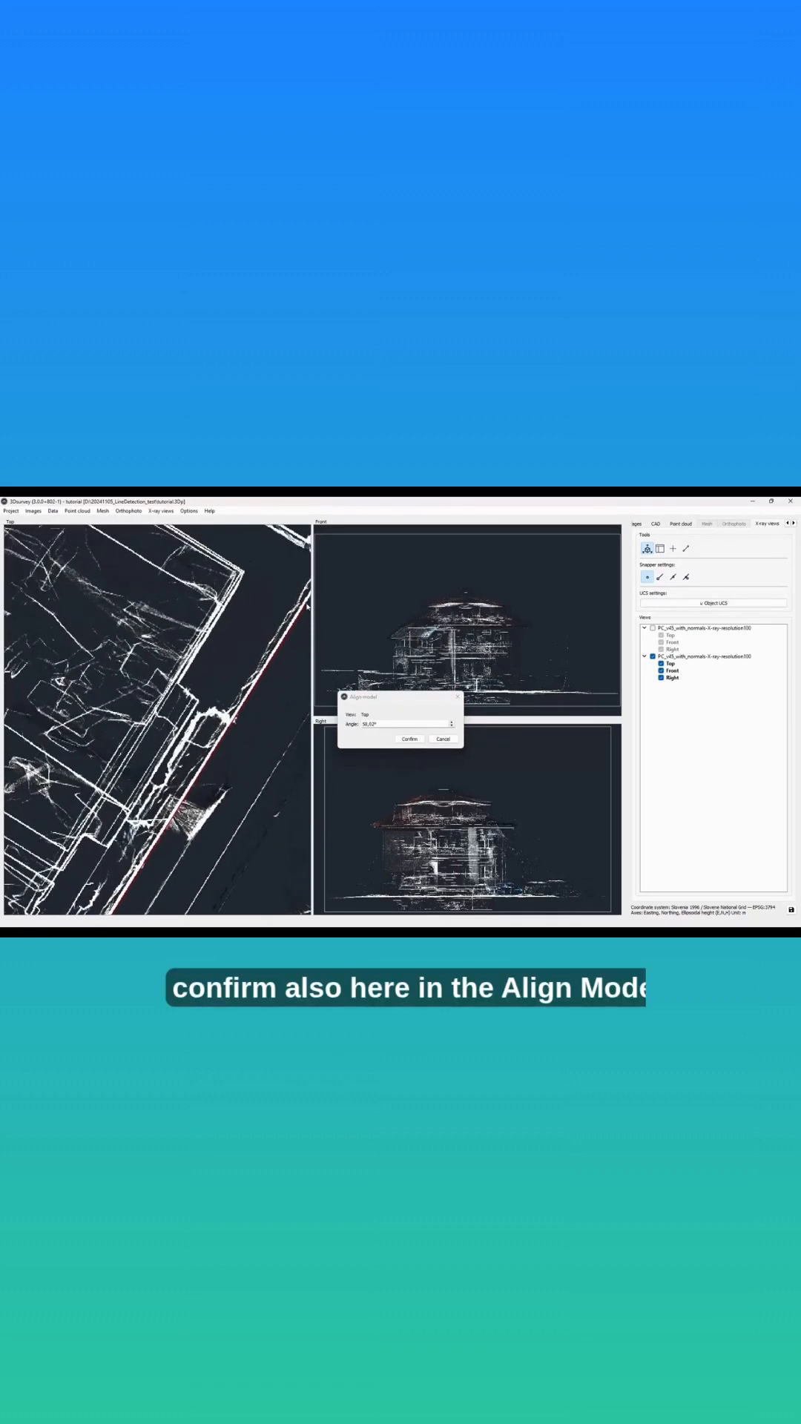
left_click(409, 739)
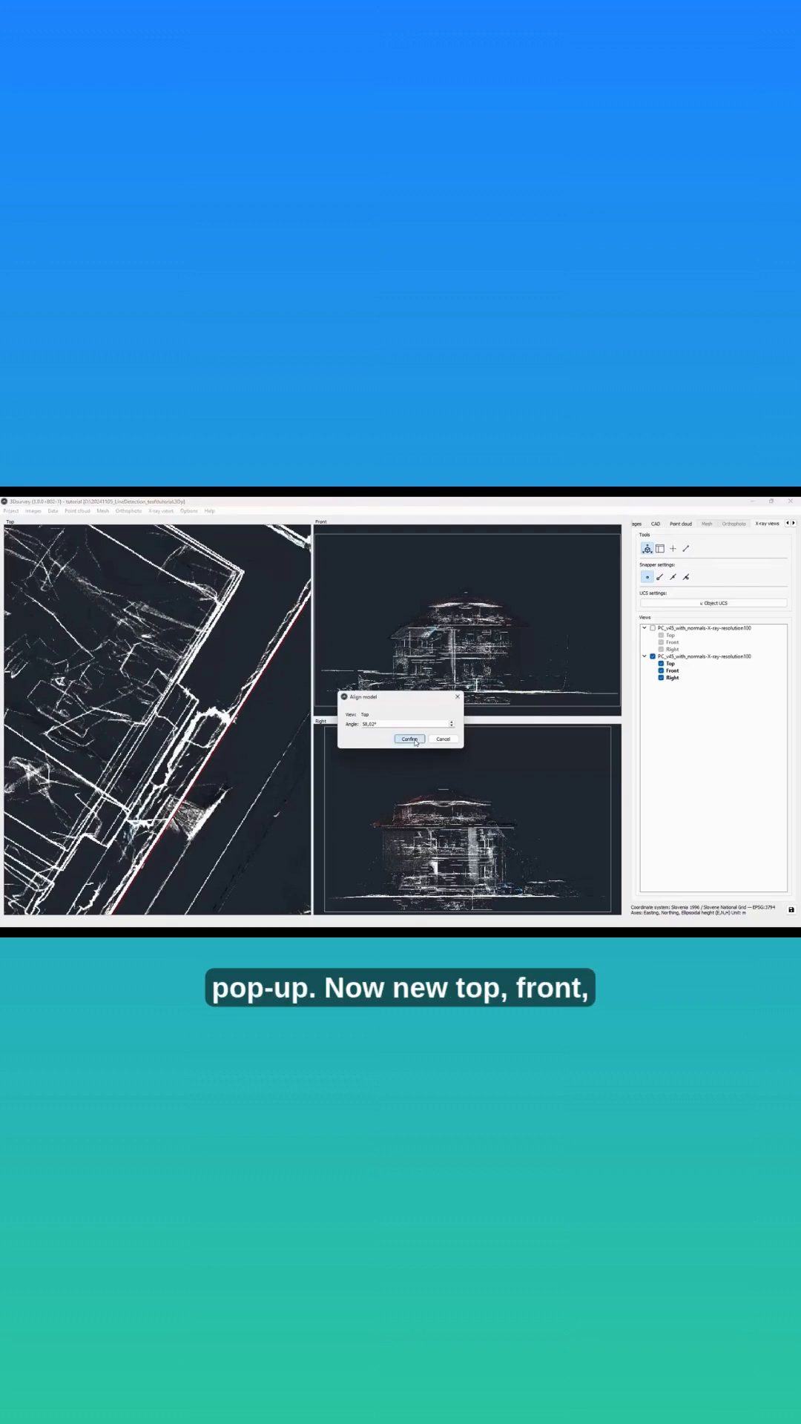
left_click(409, 739)
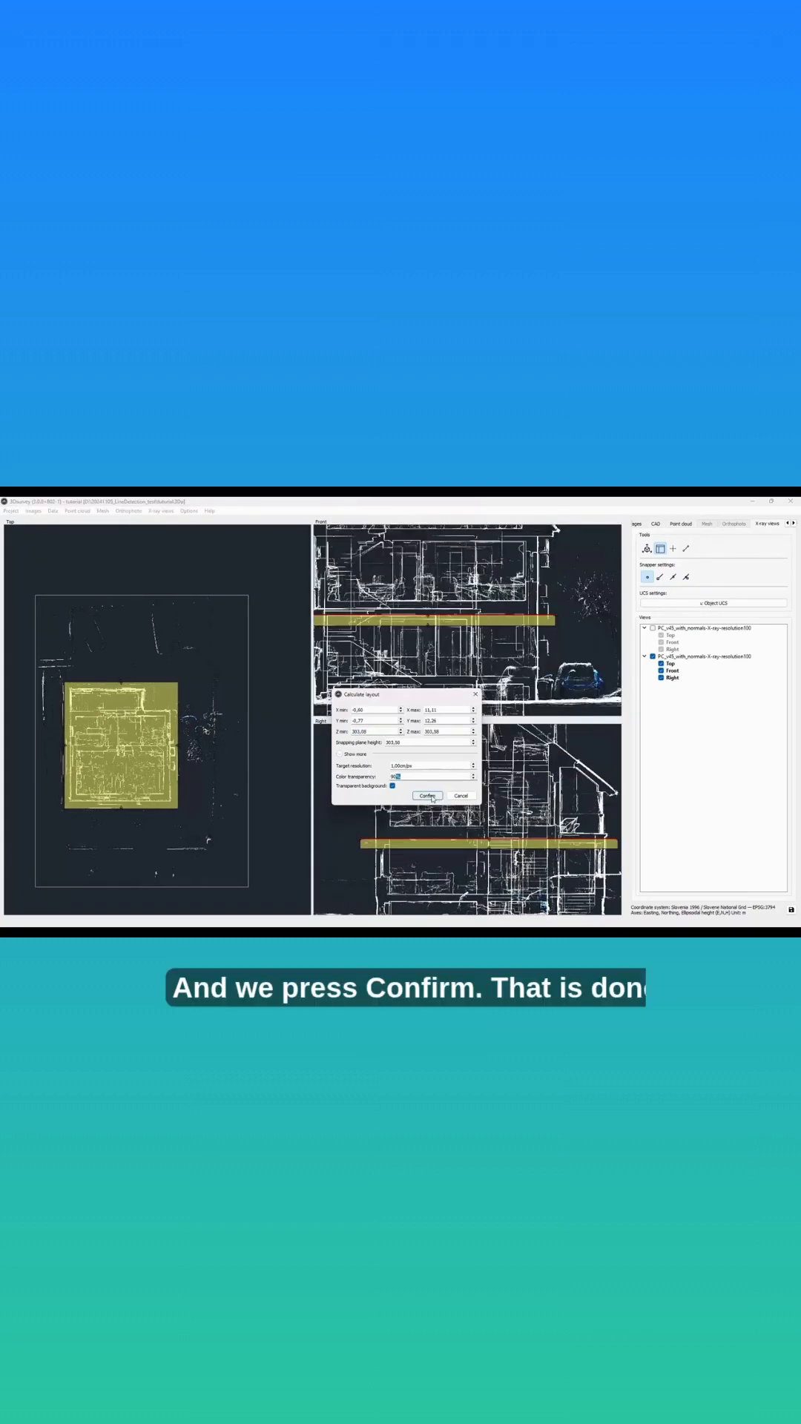
Confirm the layout slice band placed at floor height in the Front and Right views.
left_click(427, 796)
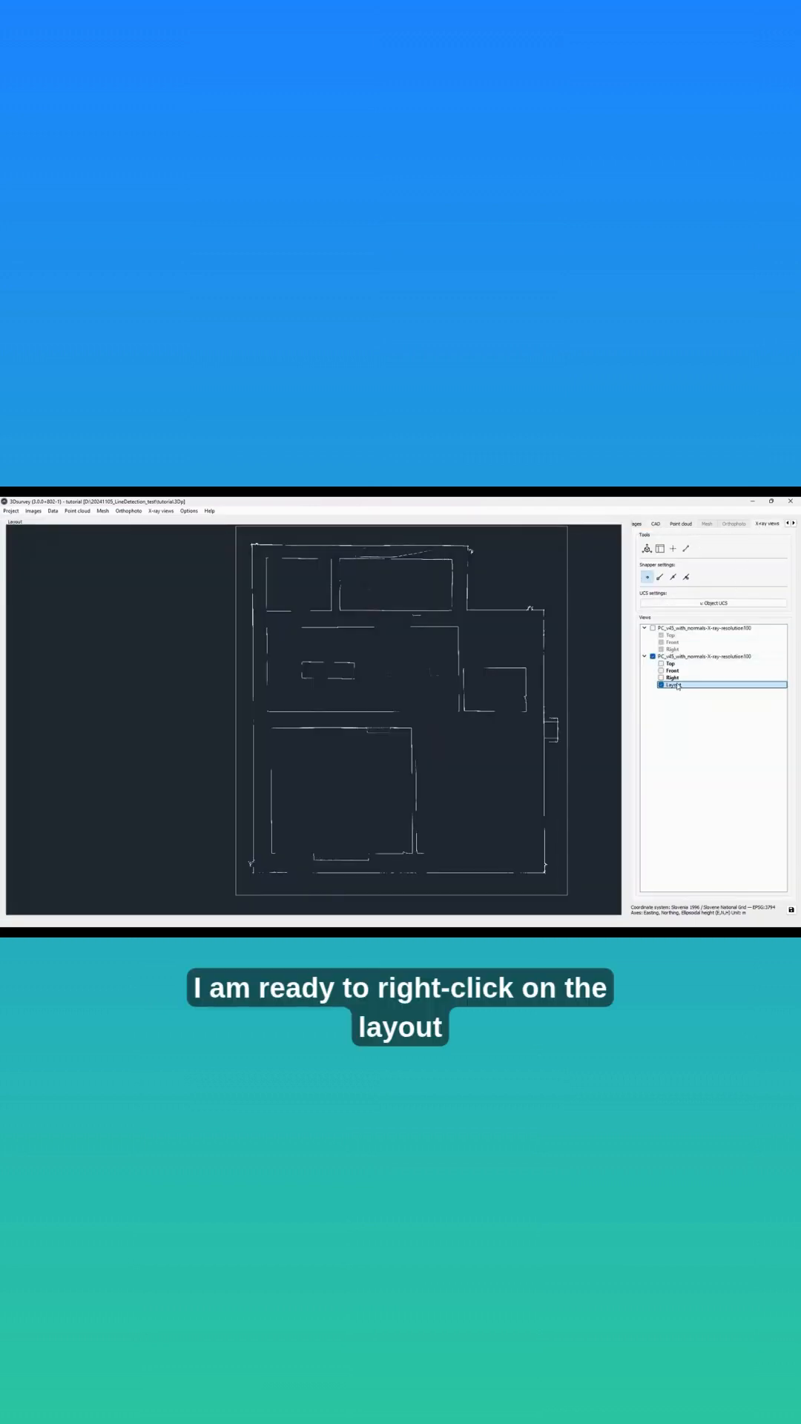
Run Detect lines on the Layout view, sending the detected wall lines to a CAD layer.
right_click(673, 683)
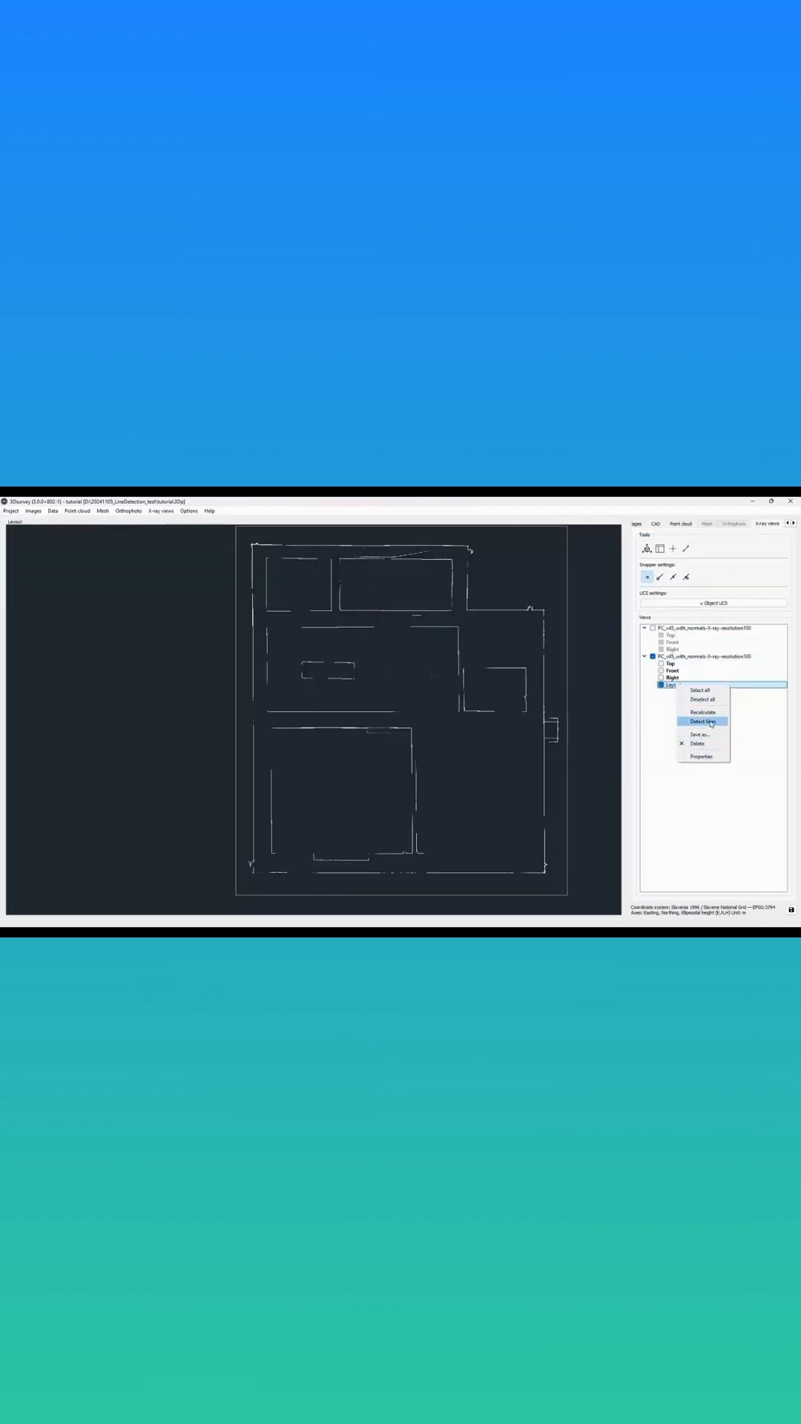
left_click(703, 721)
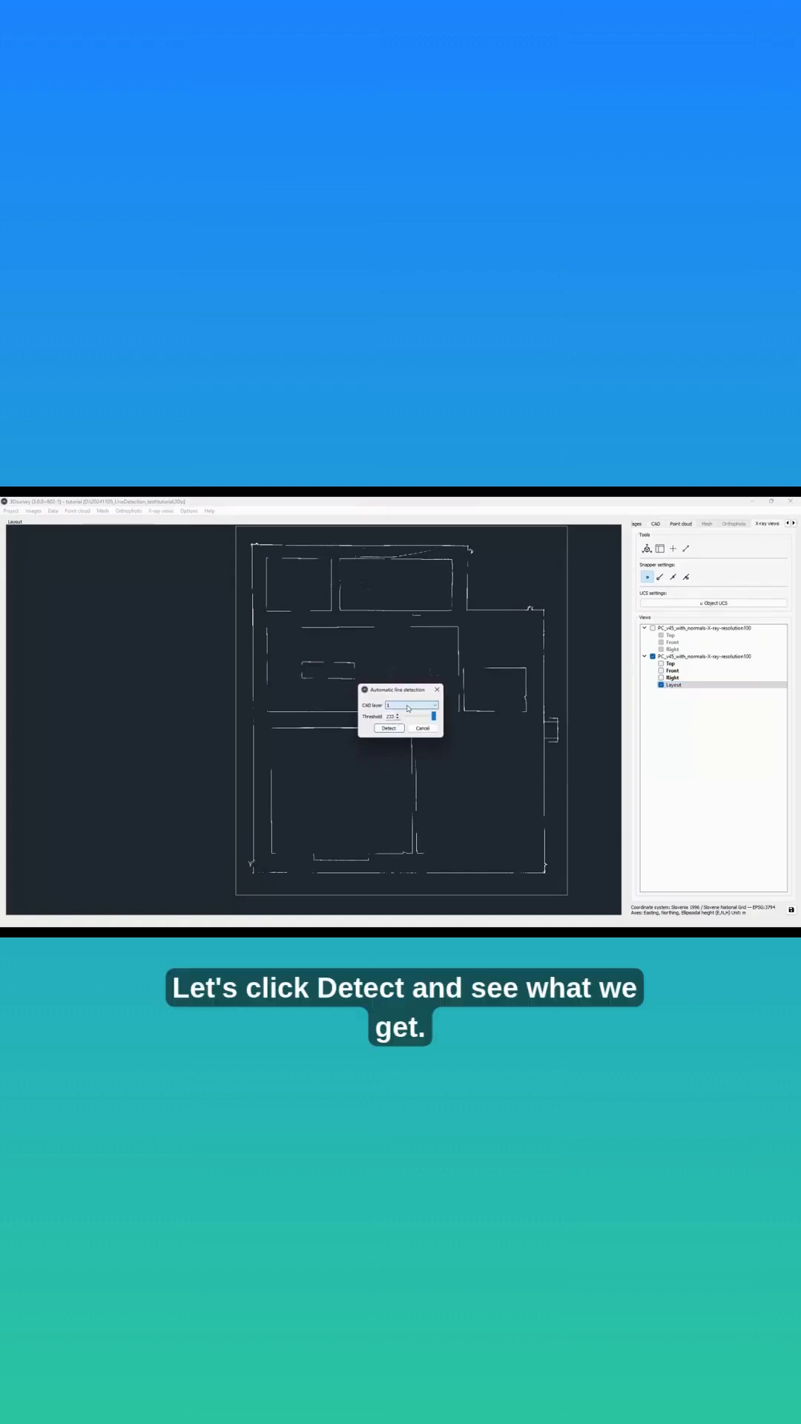
left_click(388, 728)
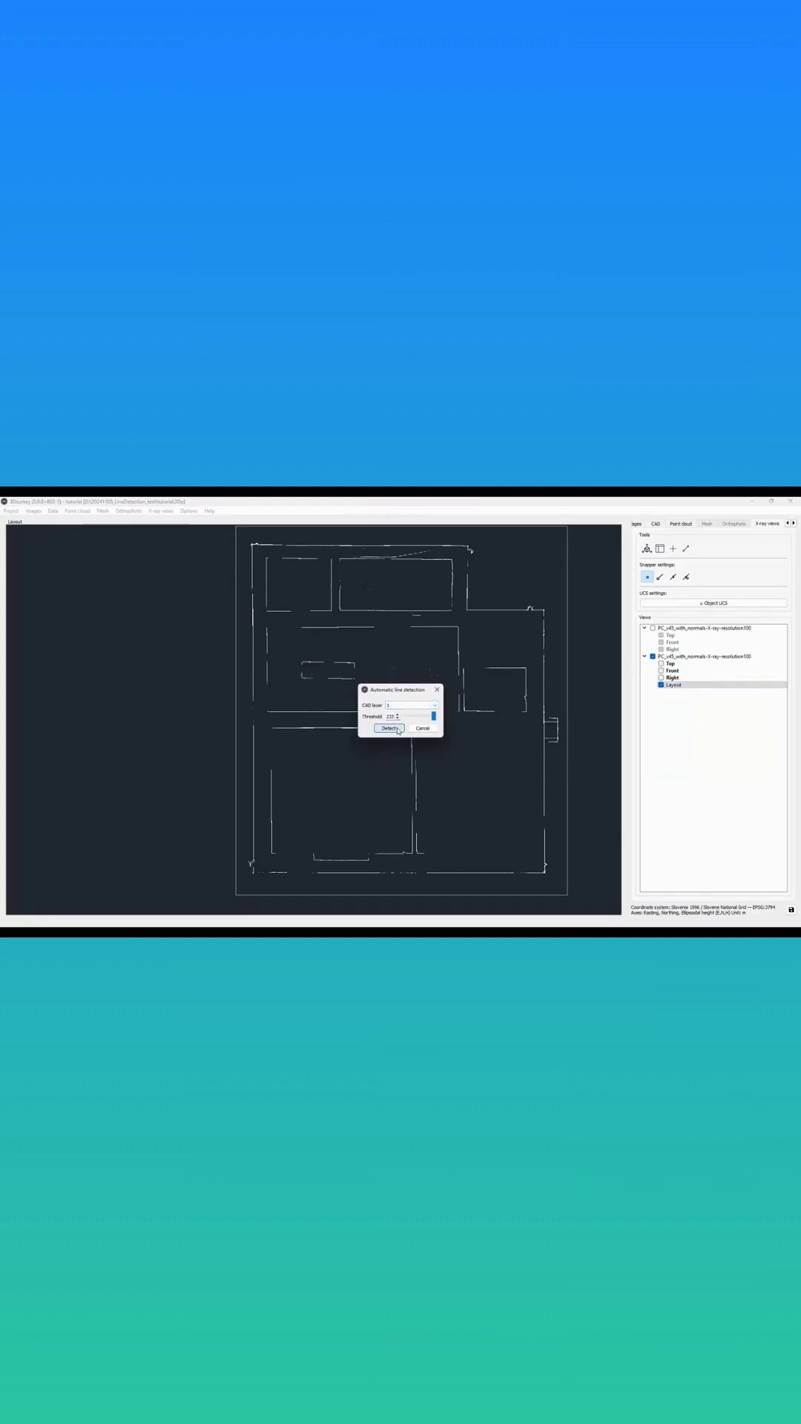
left_click(389, 729)
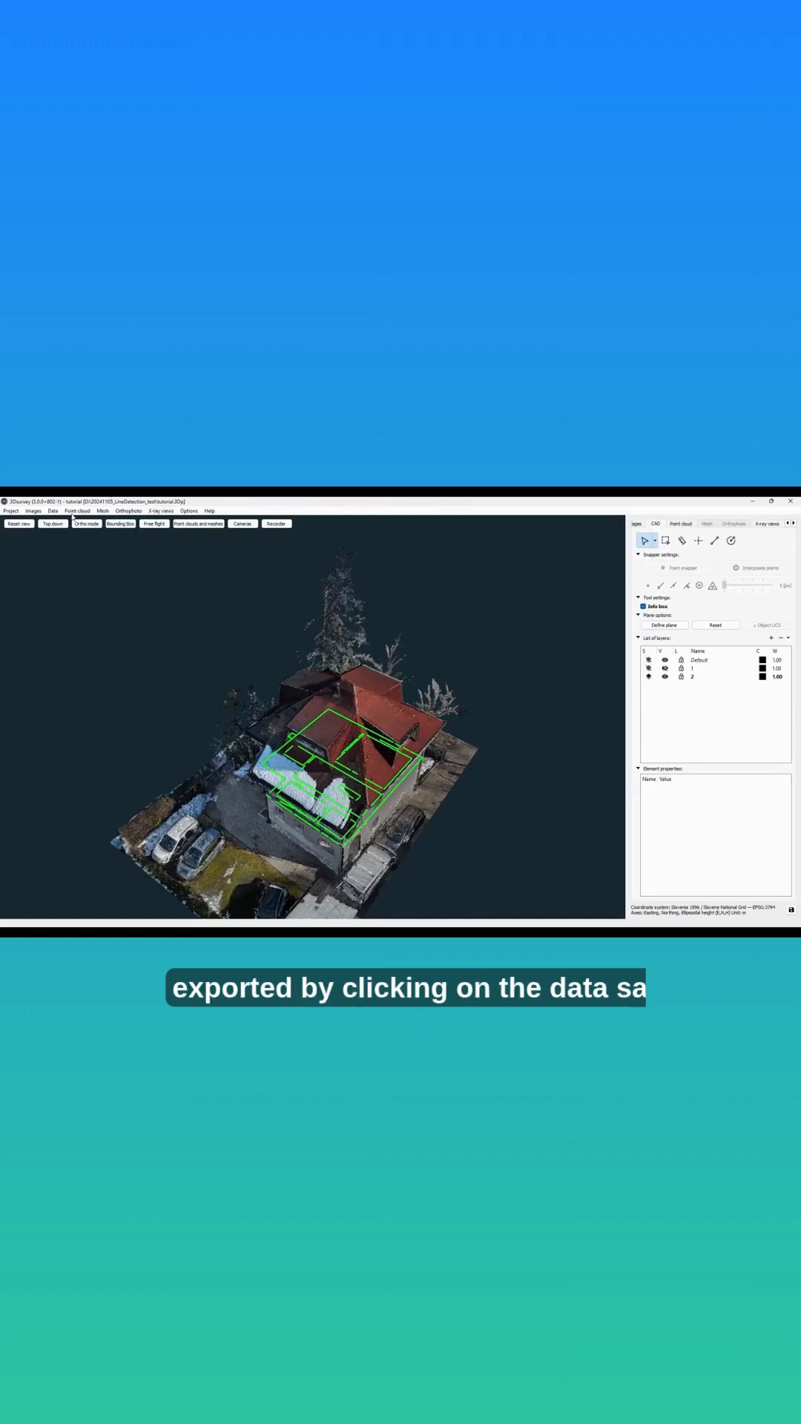
Open the Data menu to reach Save CAD as for the green wall lines.
left_click(52, 511)
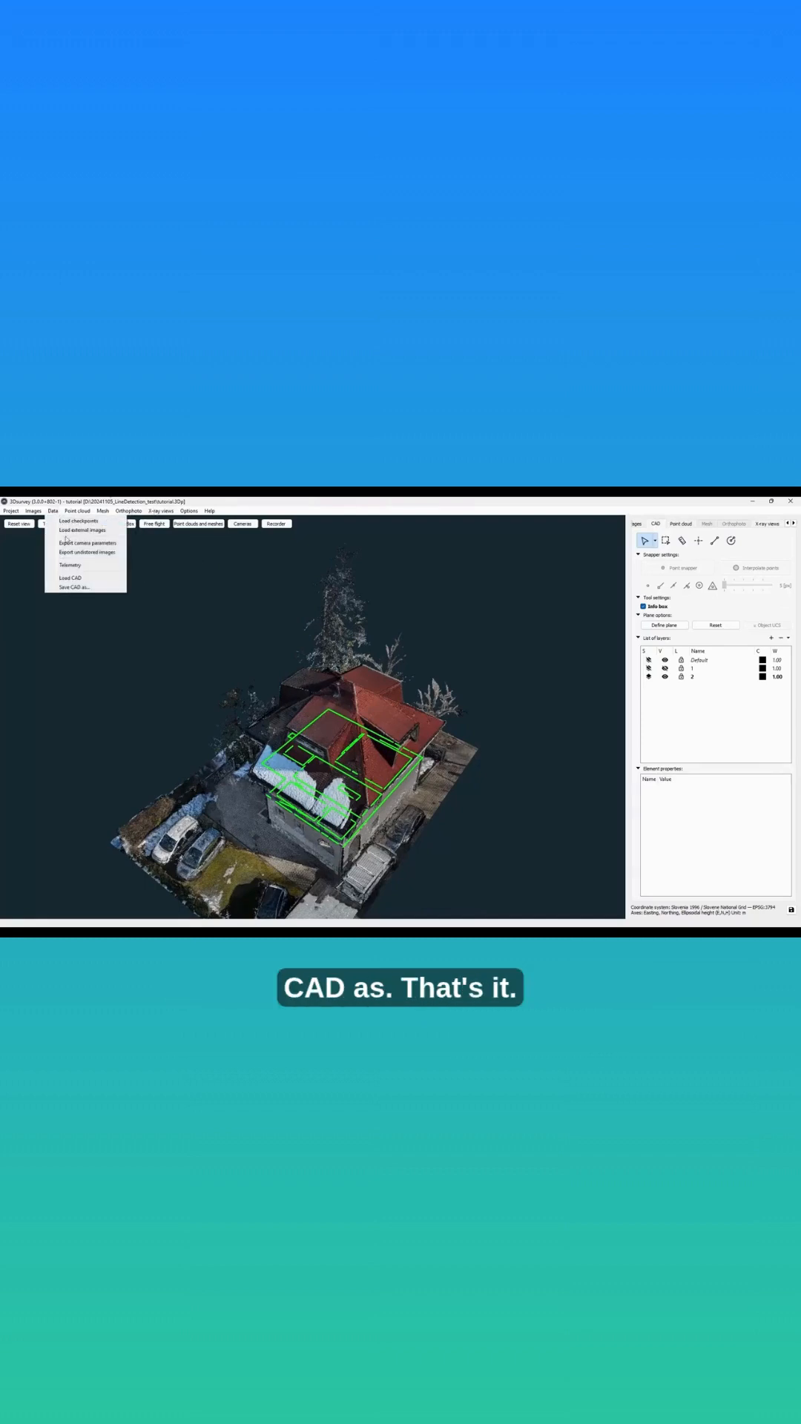